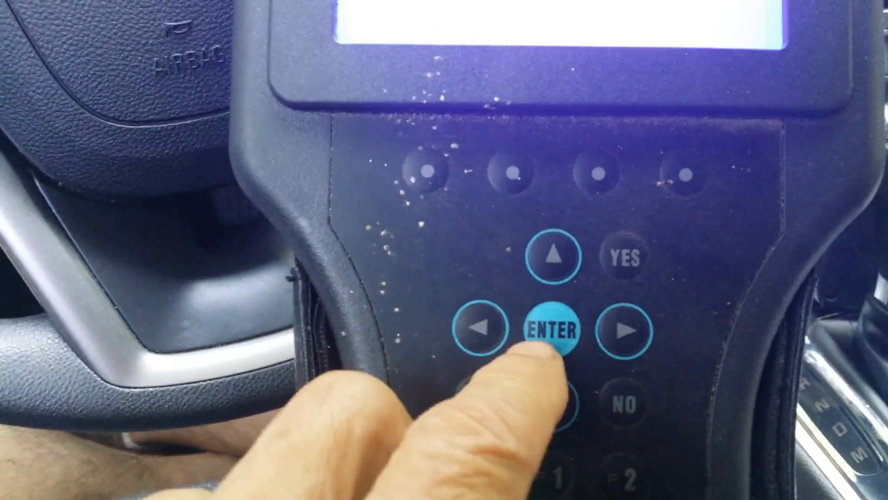
click(547, 330)
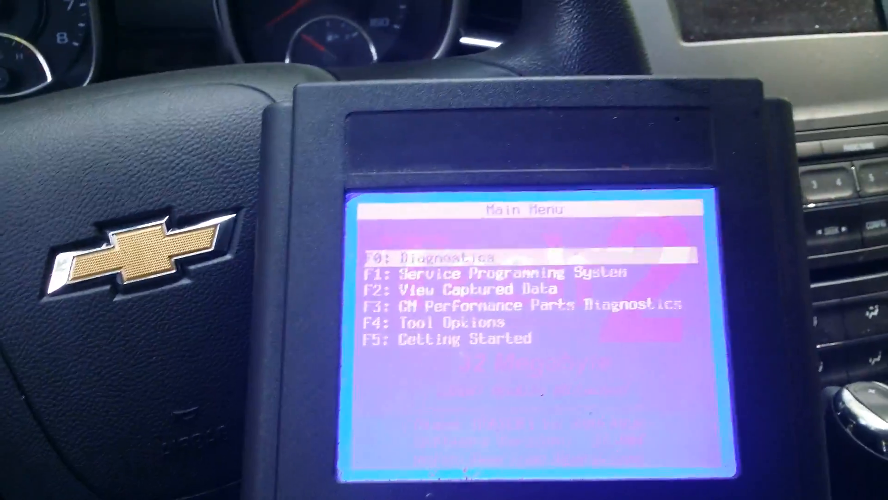